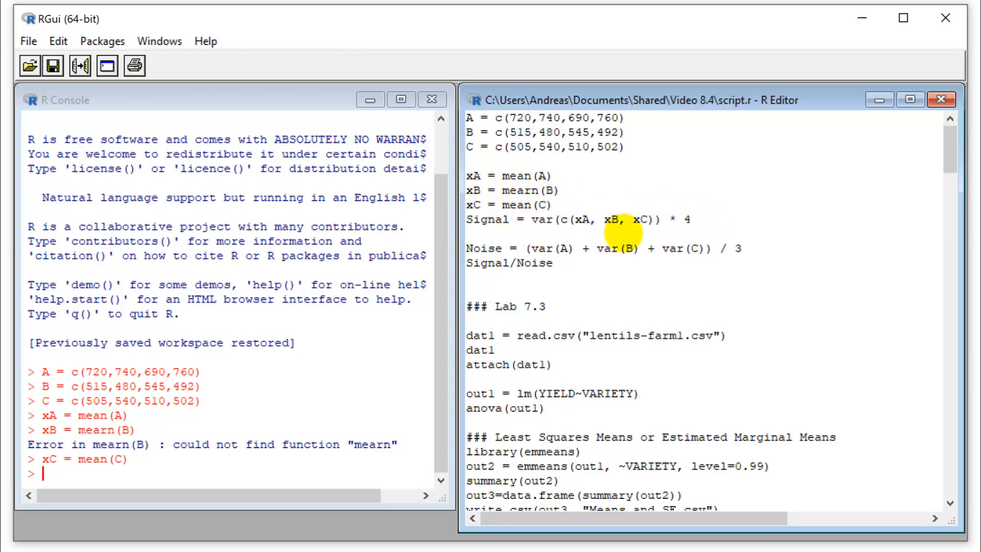
Run the Signal line so the console shows Signal, Noise and their ratio 92.92438
key(Return)
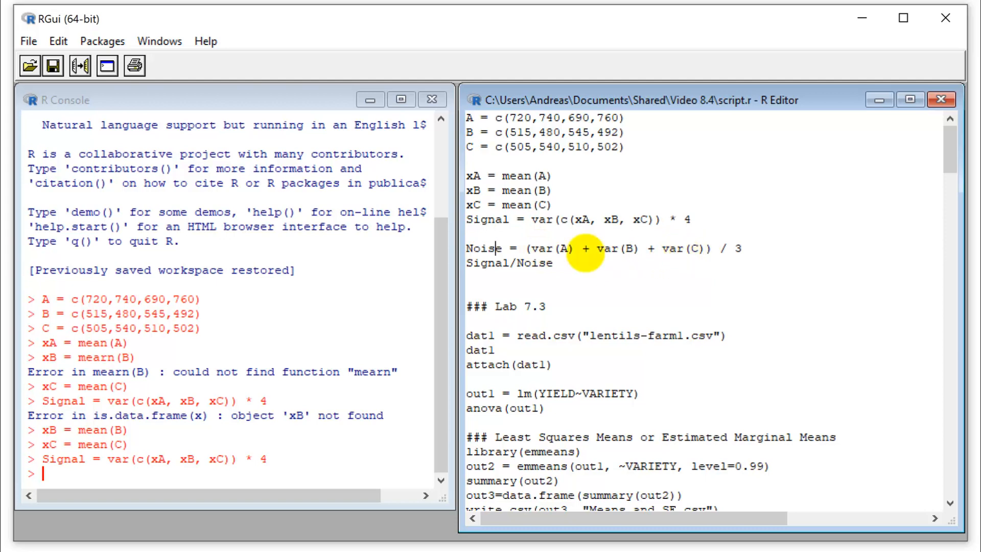
mouse_move(730, 249)
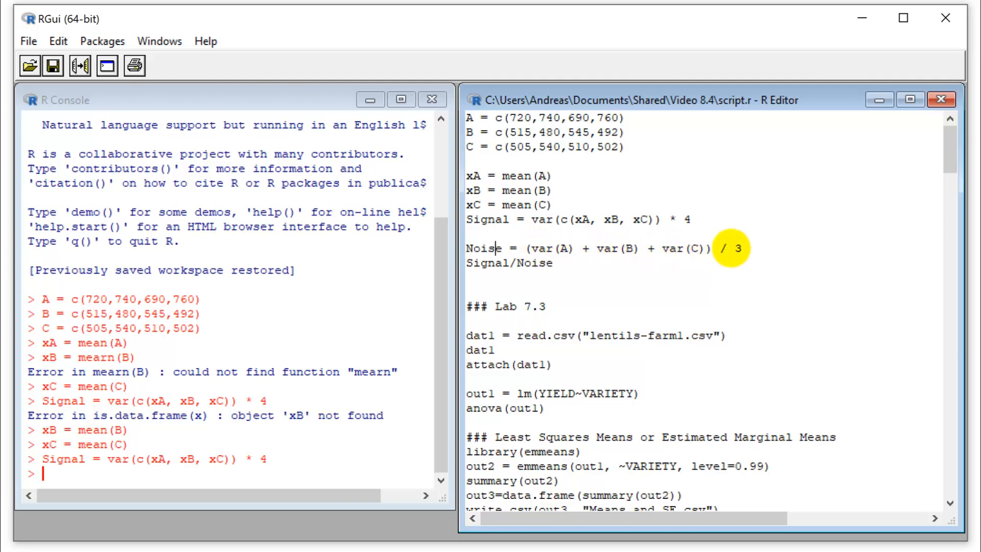
mouse_move(666, 250)
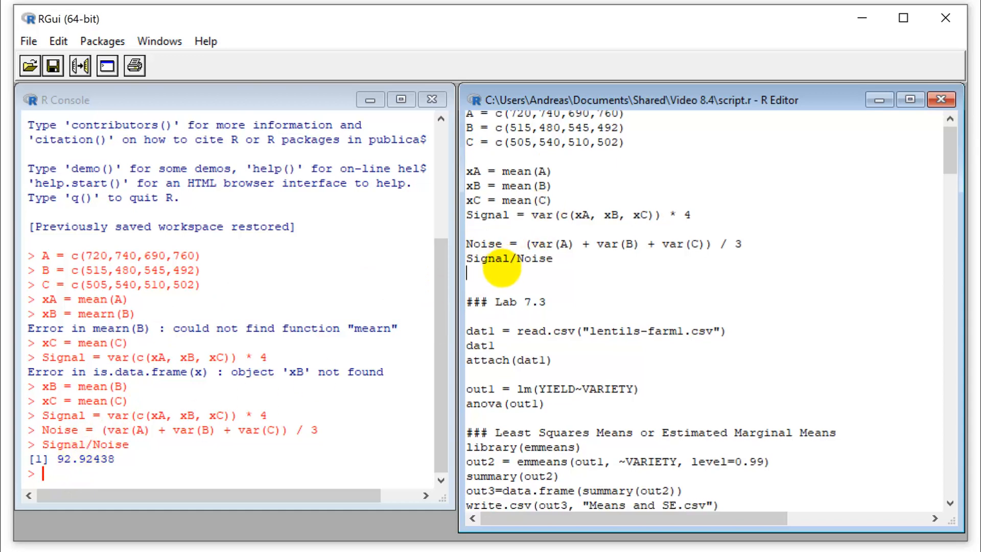
Load lentils-farm1.csv into dat1, attach it, and show the YIELD-by-VARIETY ANOVA (F 92.924)
scroll(down, 3)
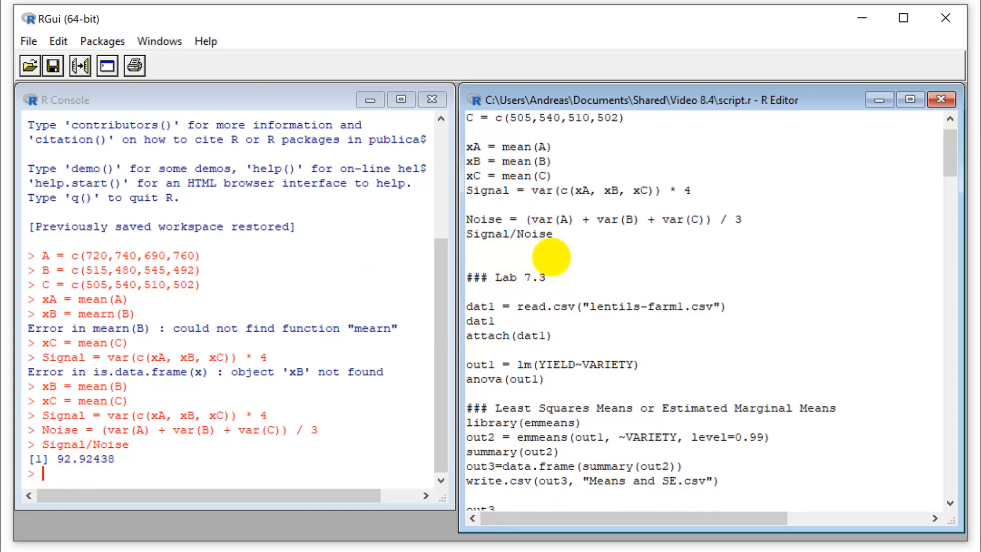
scroll(down, 3)
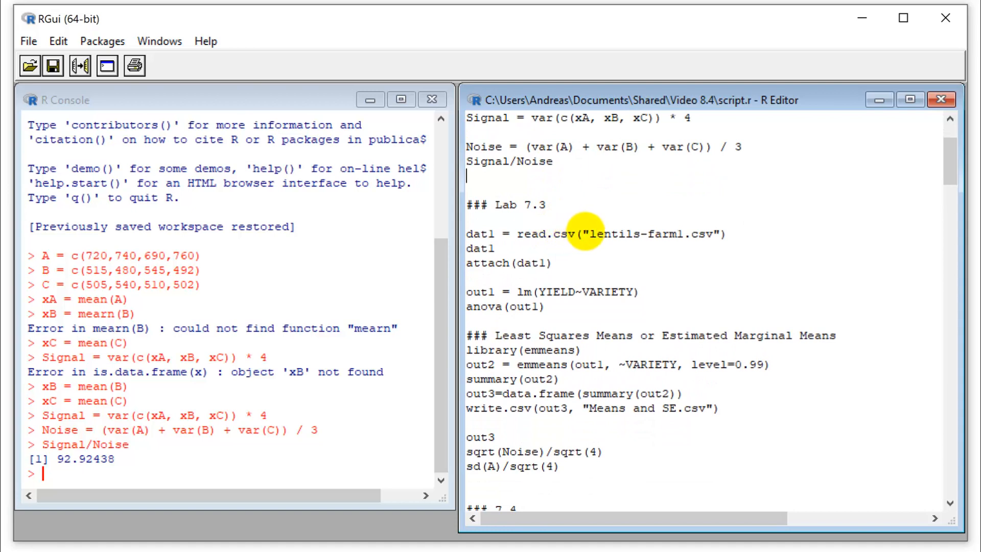
mouse_move(605, 234)
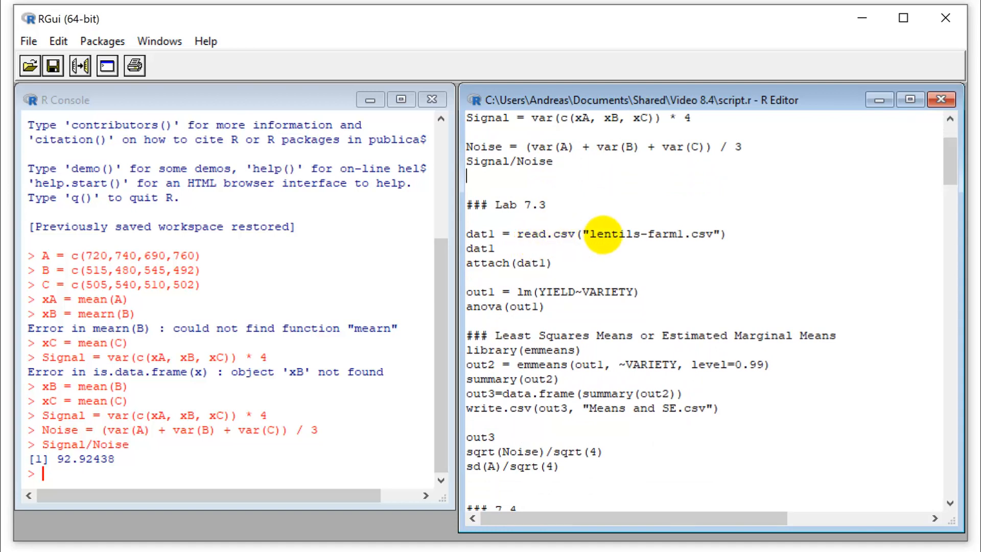
mouse_move(572, 254)
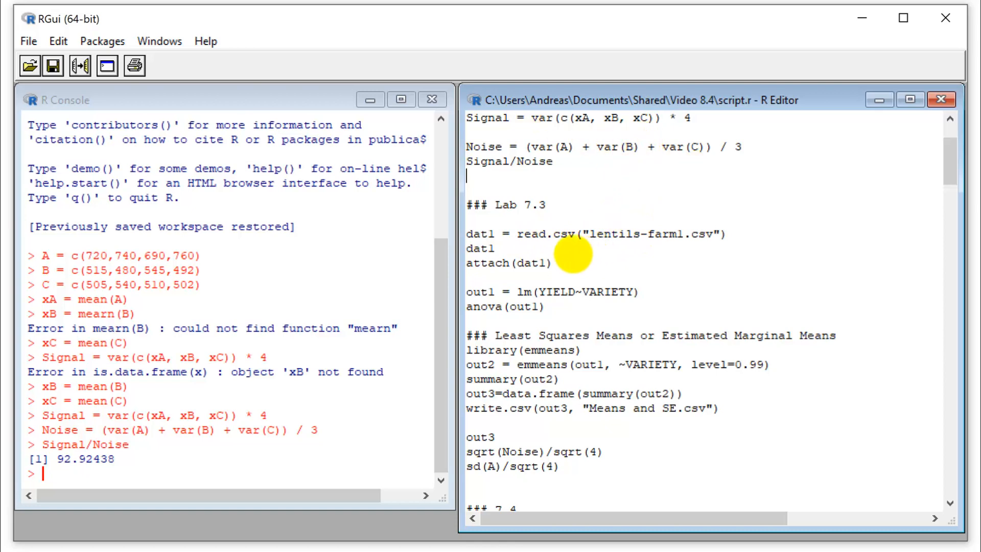
mouse_move(819, 251)
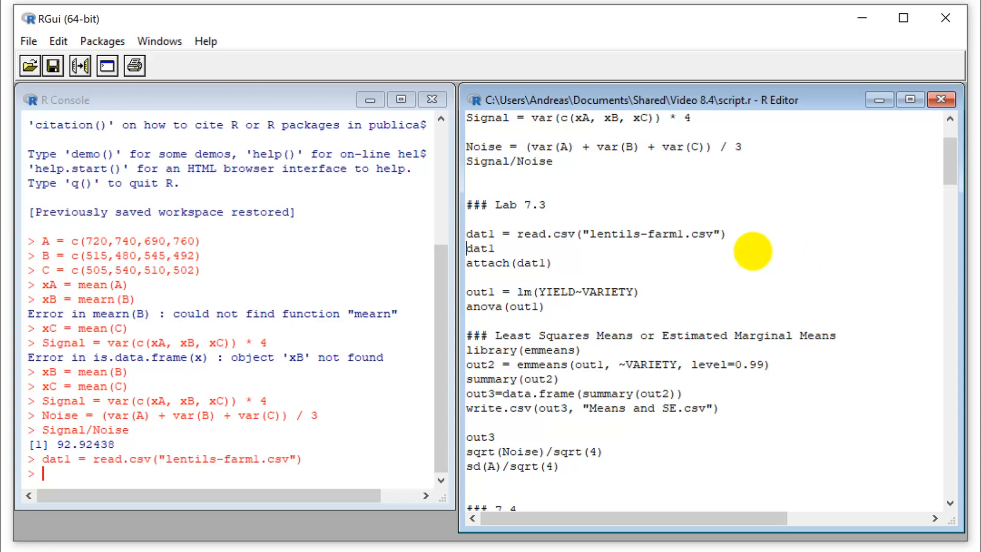
key(Return)
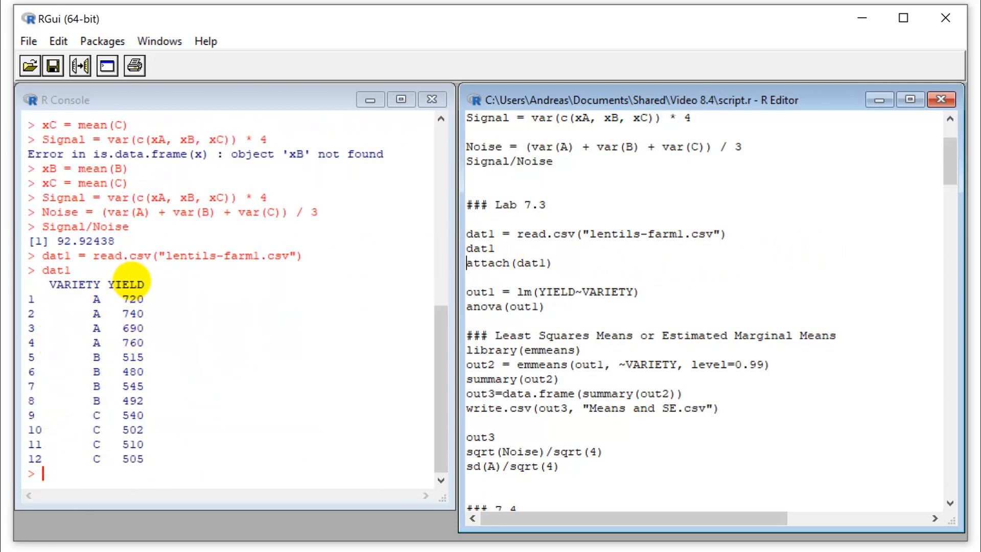
mouse_move(573, 234)
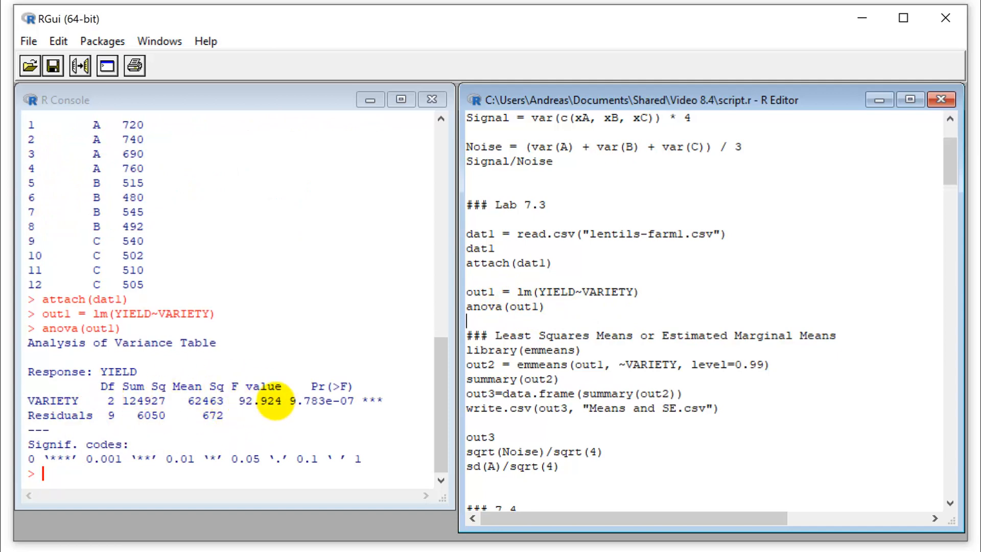
mouse_move(331, 334)
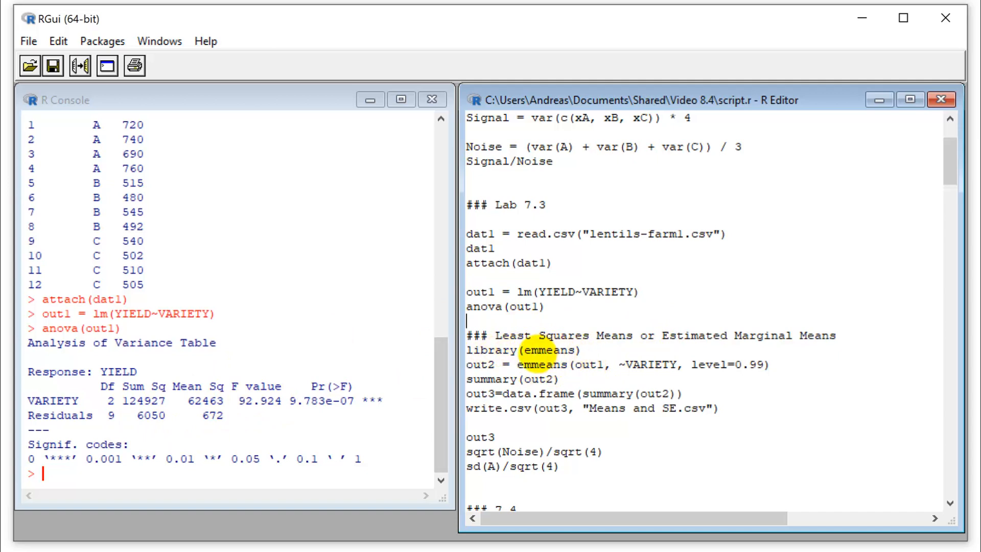
Run library(emmeans) after marking the phrase 'Estimated Marginal Means'
double_click(537, 336)
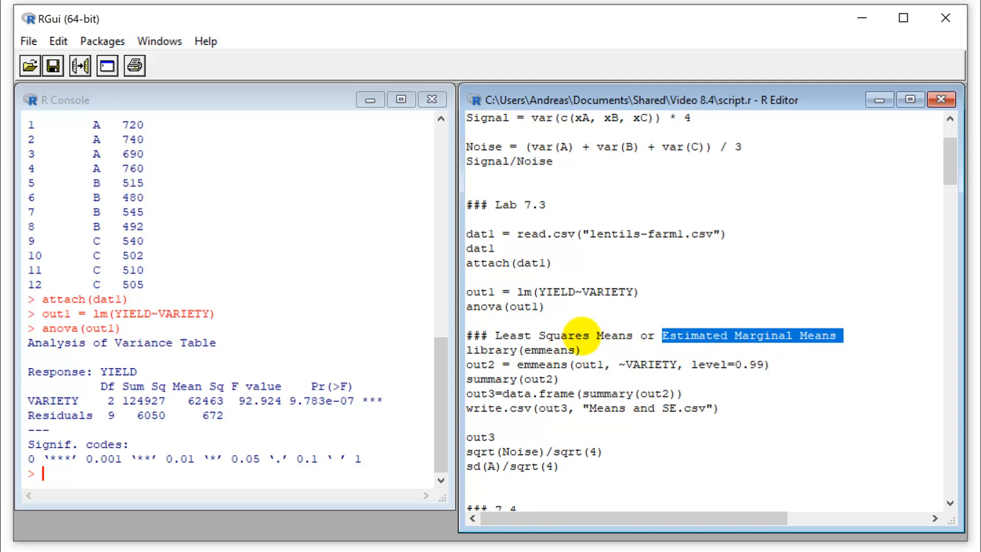
mouse_move(619, 337)
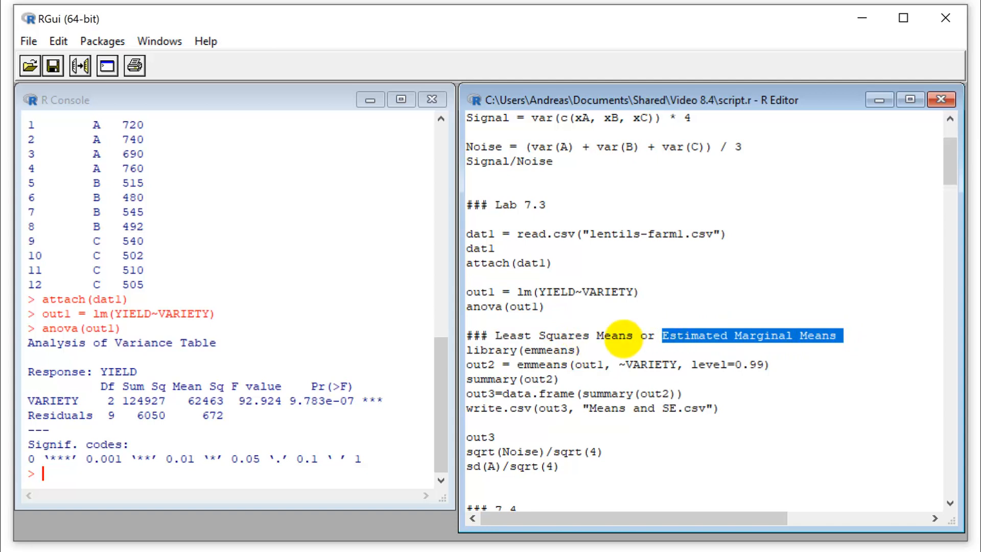
mouse_move(491, 335)
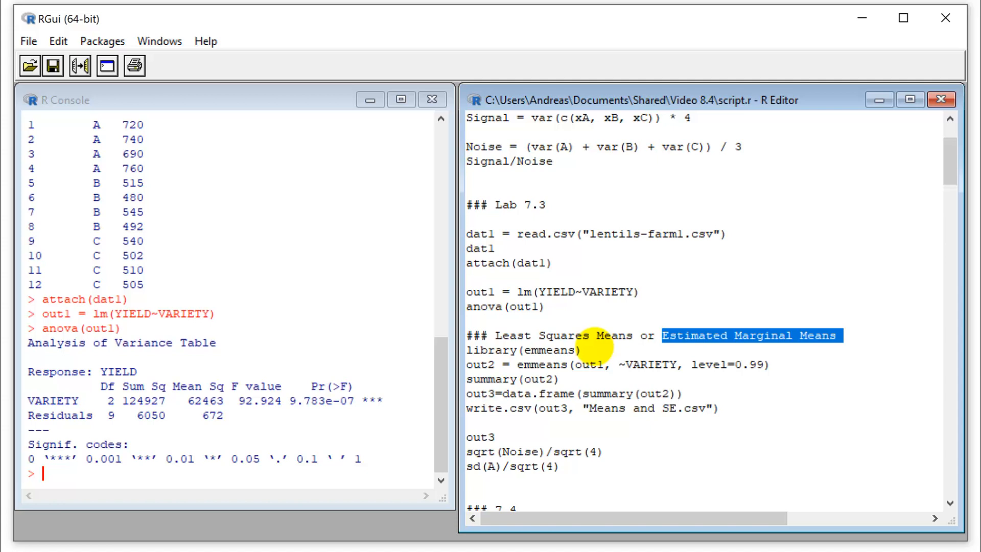
mouse_move(569, 337)
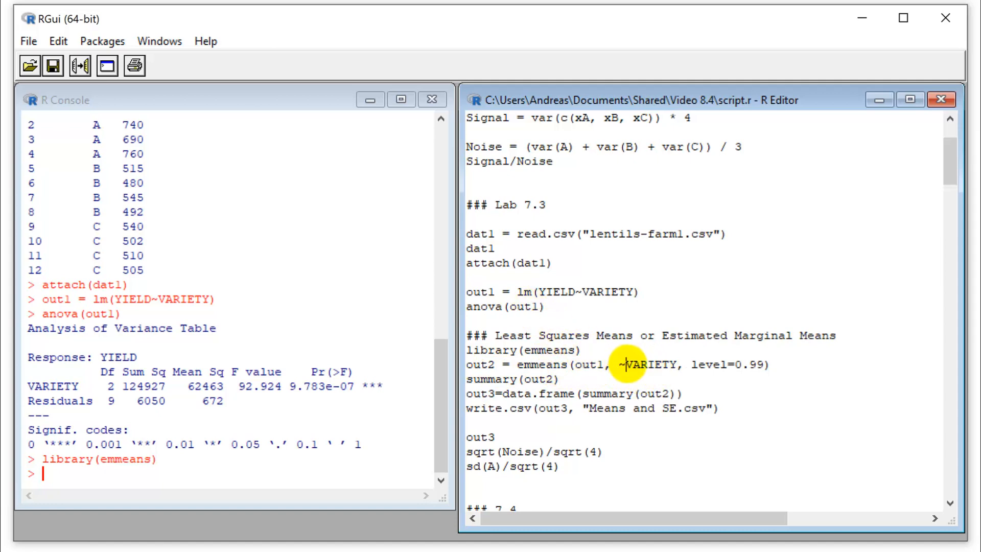
Run out2 = emmeans(...) by VARIETY and summary(out2) for means 728, 508, 514 at 99% confidence
double_click(635, 365)
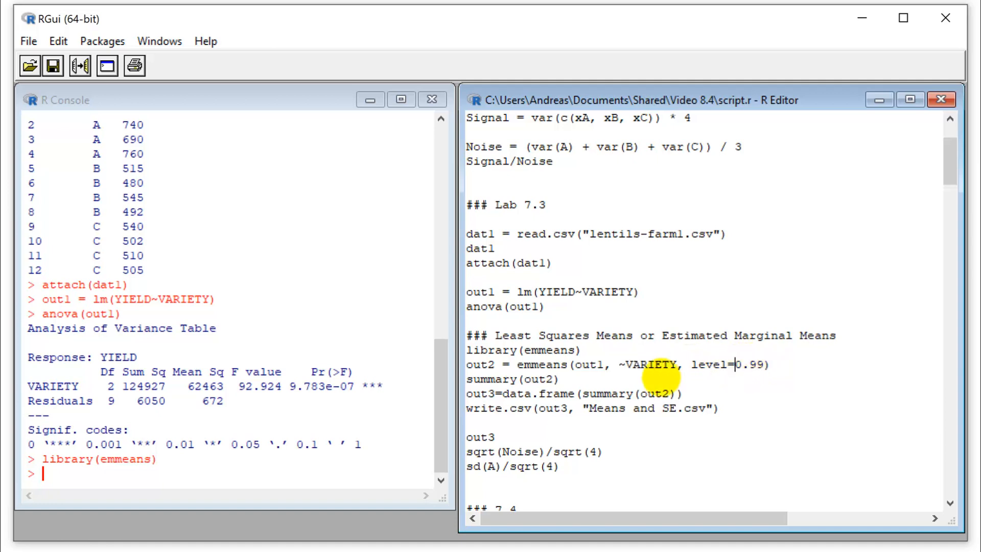
mouse_move(585, 368)
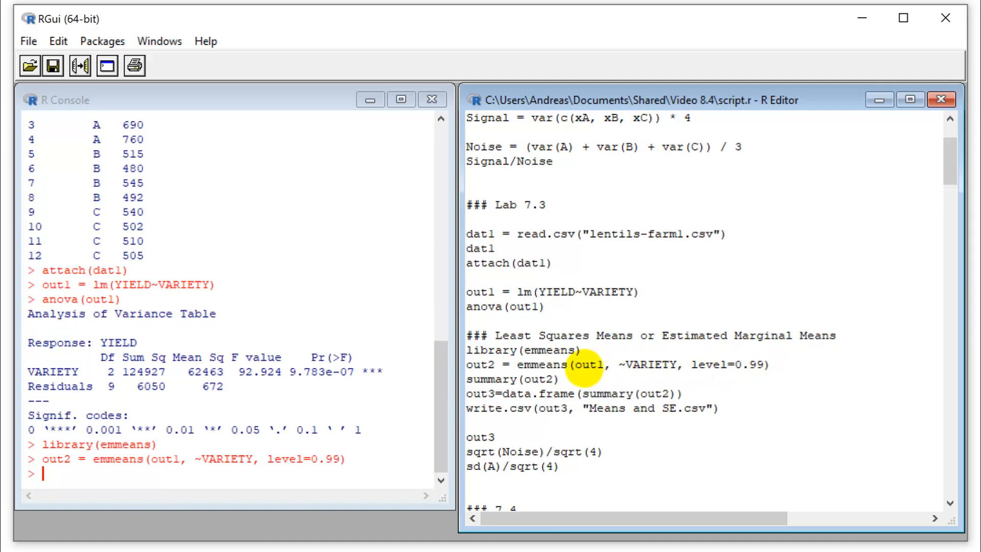
key(Return)
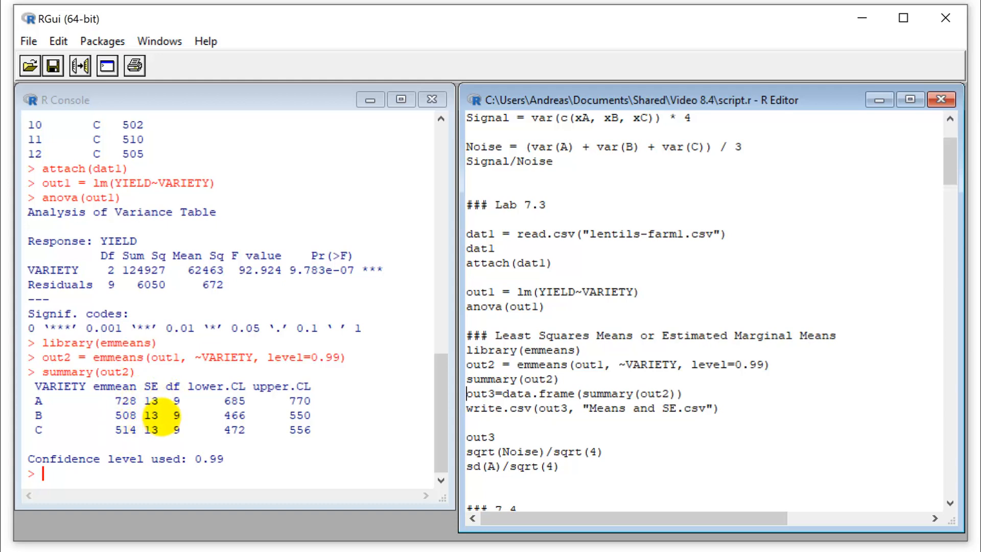
mouse_move(150, 432)
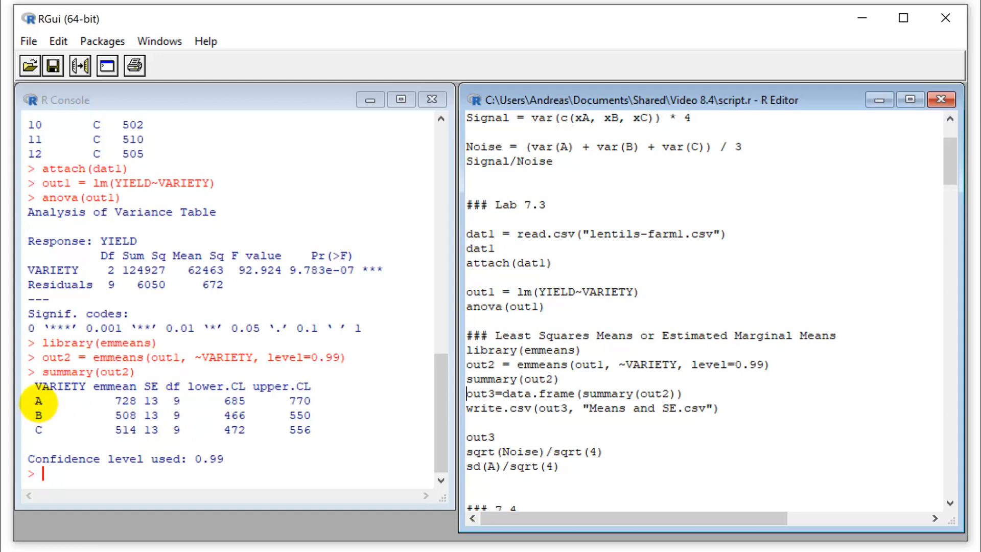
mouse_move(190, 391)
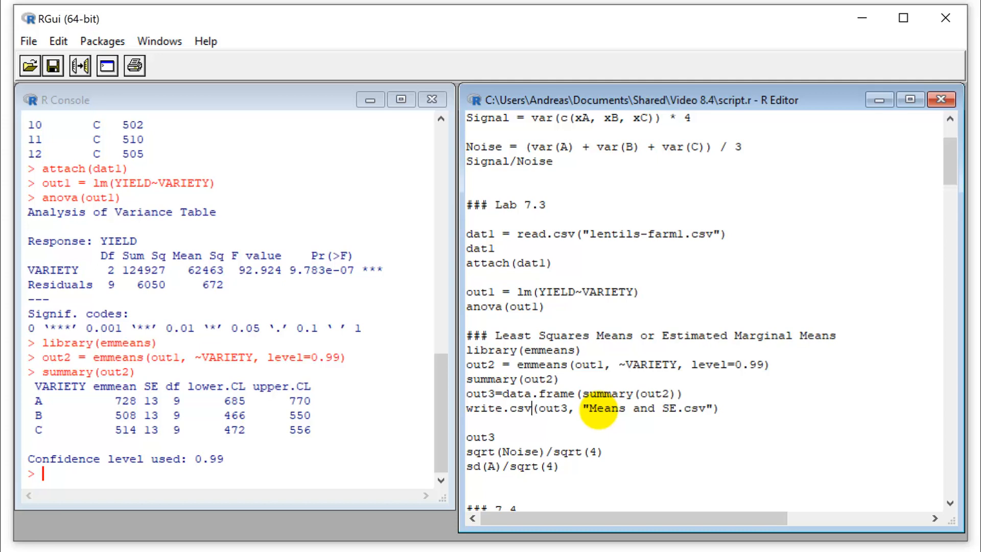
mouse_move(278, 401)
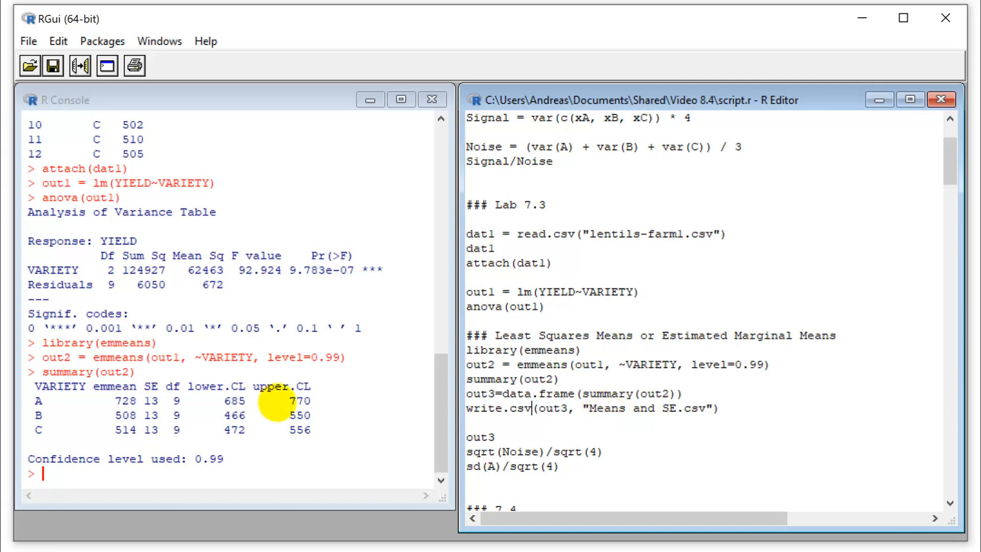
mouse_move(271, 421)
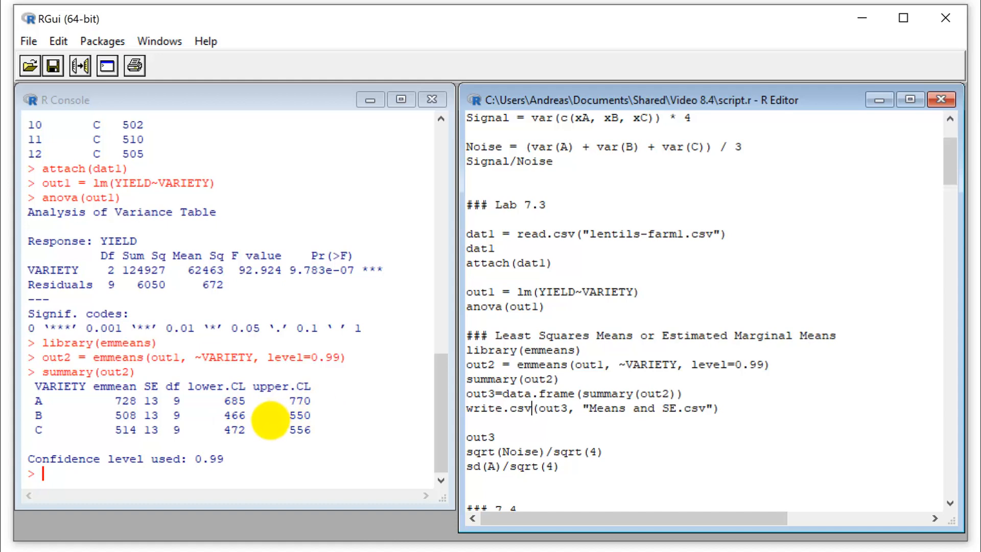
mouse_move(231, 391)
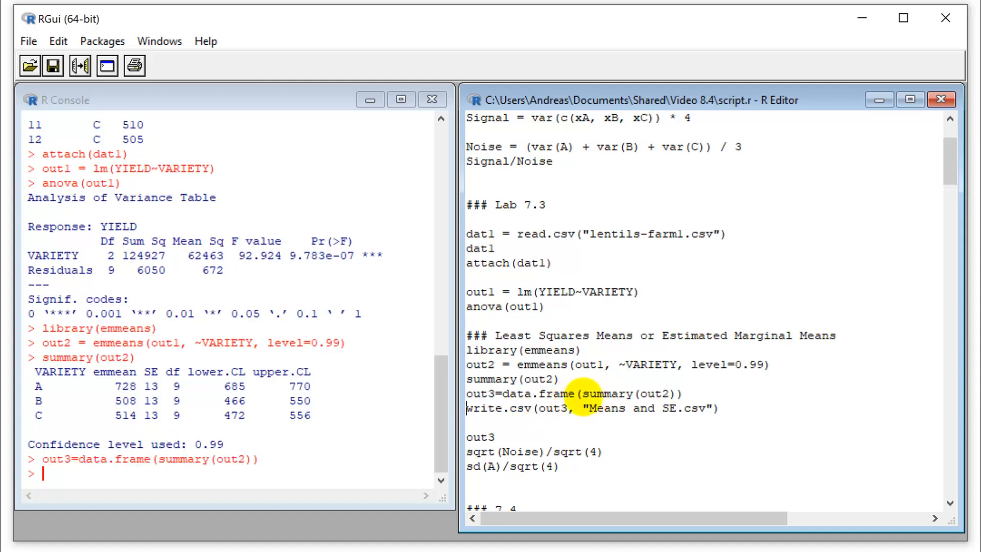
mouse_move(506, 409)
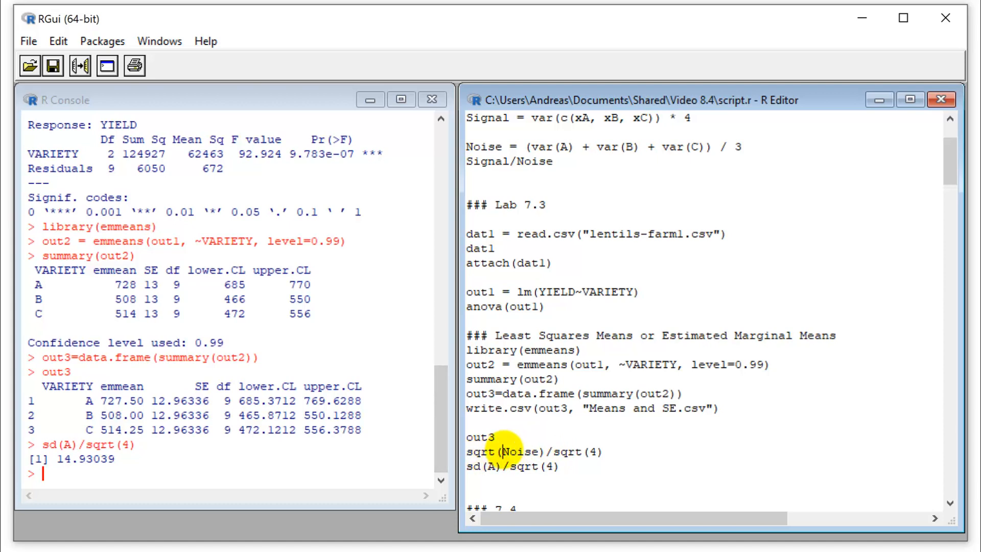
Run sqrt(Noise)/sqrt(4) for SE 12.96336, compared with sd(A)/sqrt(4) = 14.93039
double_click(517, 452)
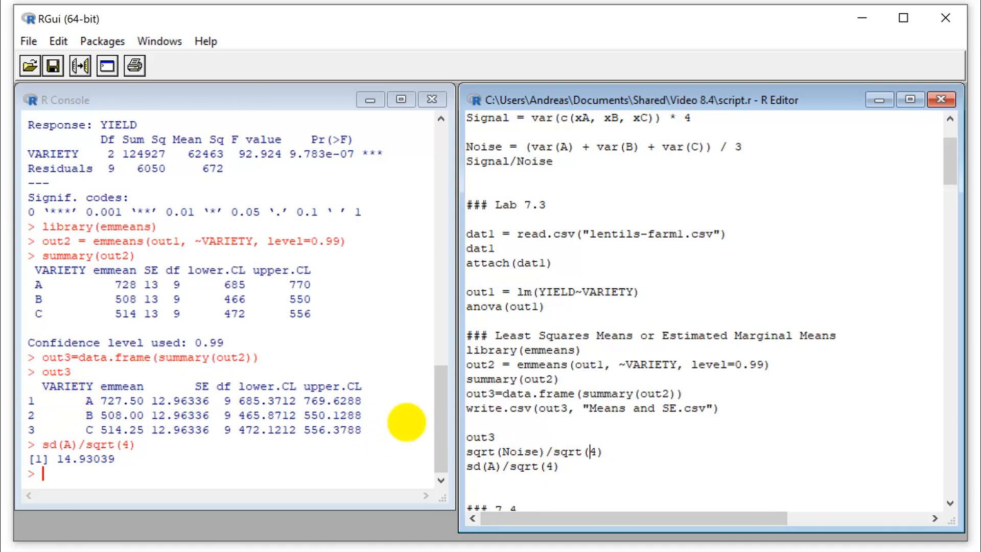
key(Return)
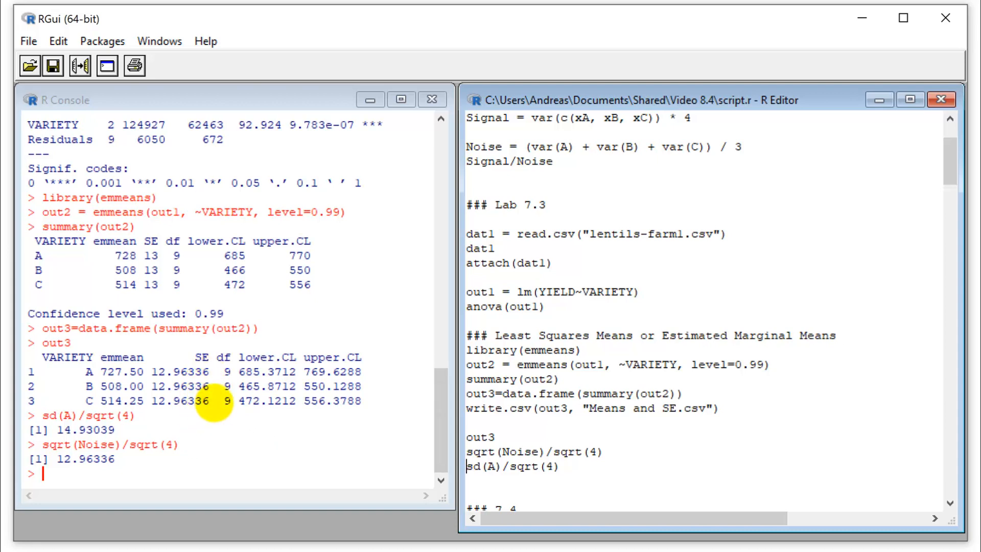
mouse_move(228, 371)
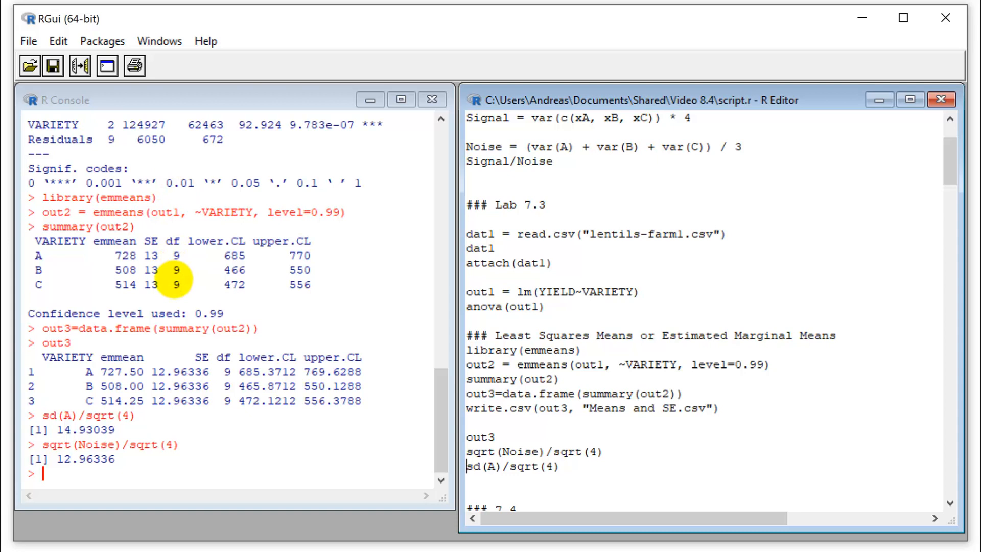
mouse_move(238, 242)
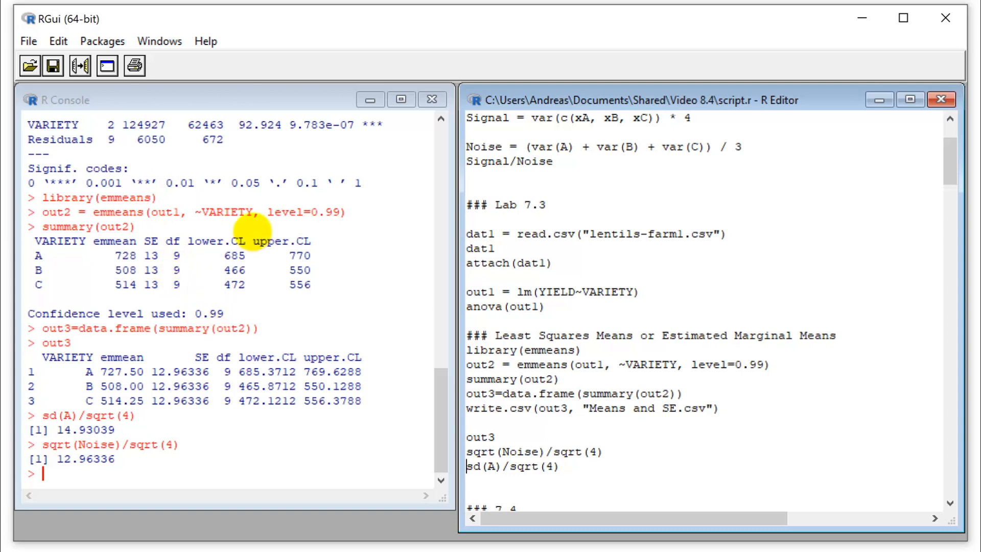
mouse_move(247, 269)
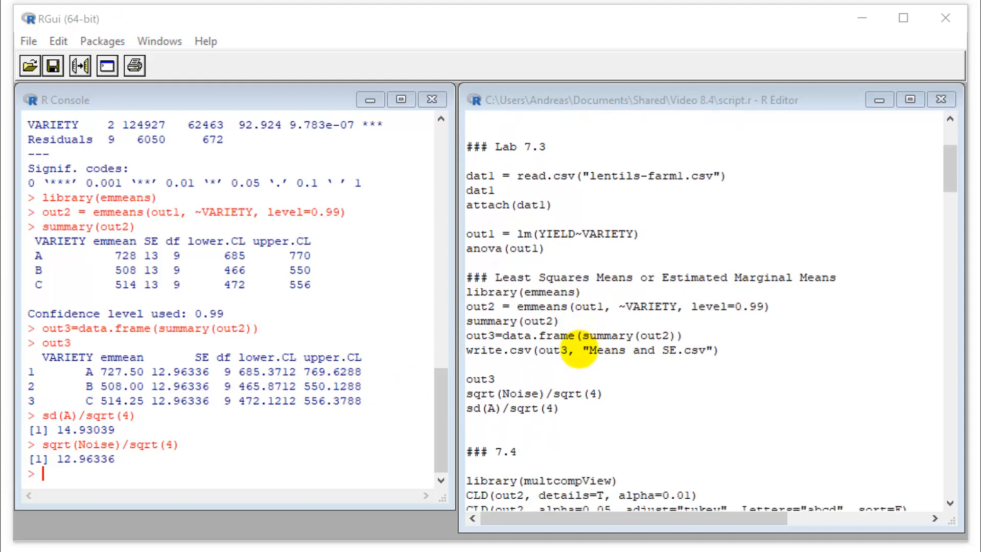
Scroll to section 7.4 and run library(multcompView) and CLD(out2, details=T, alpha=0.01)
scroll(down, 3)
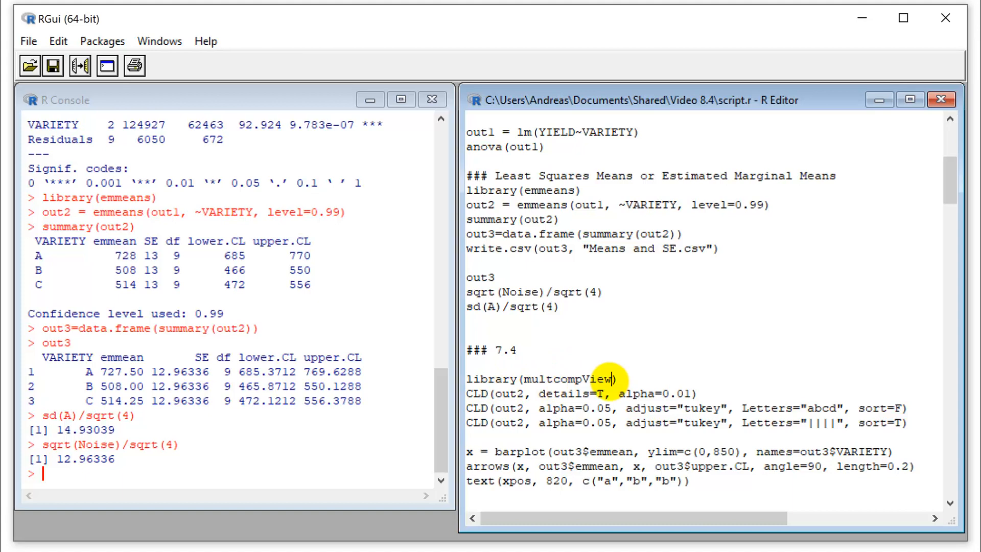
double_click(569, 378)
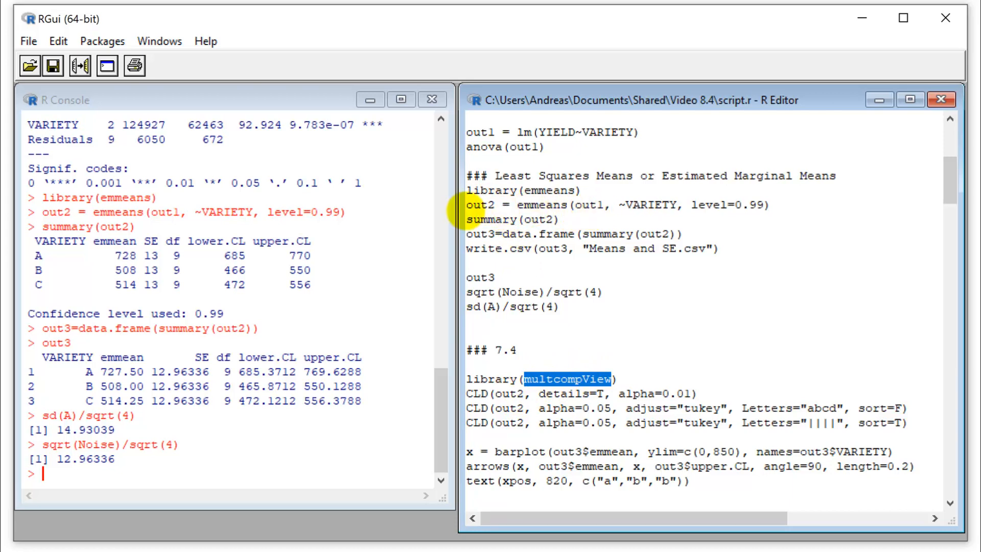
mouse_move(616, 398)
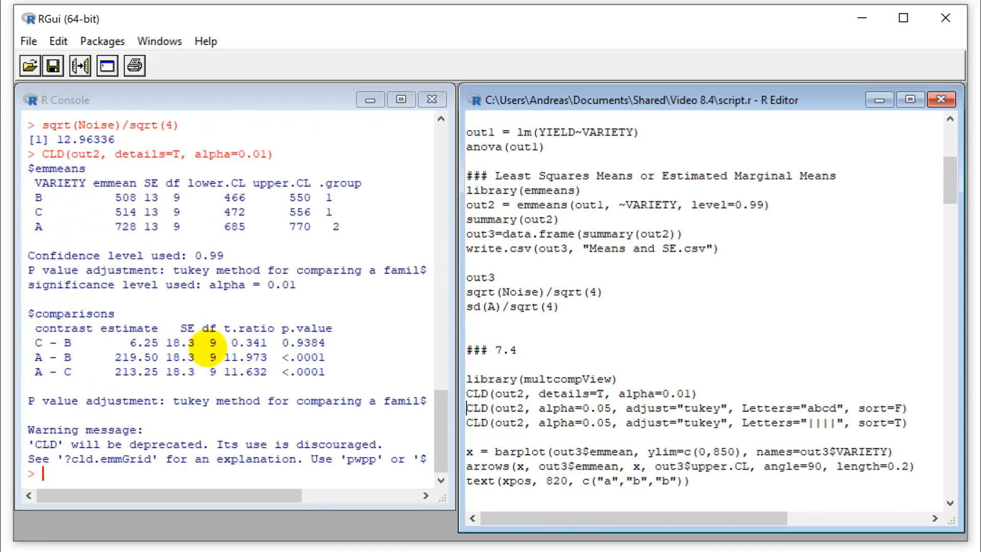
mouse_move(38, 351)
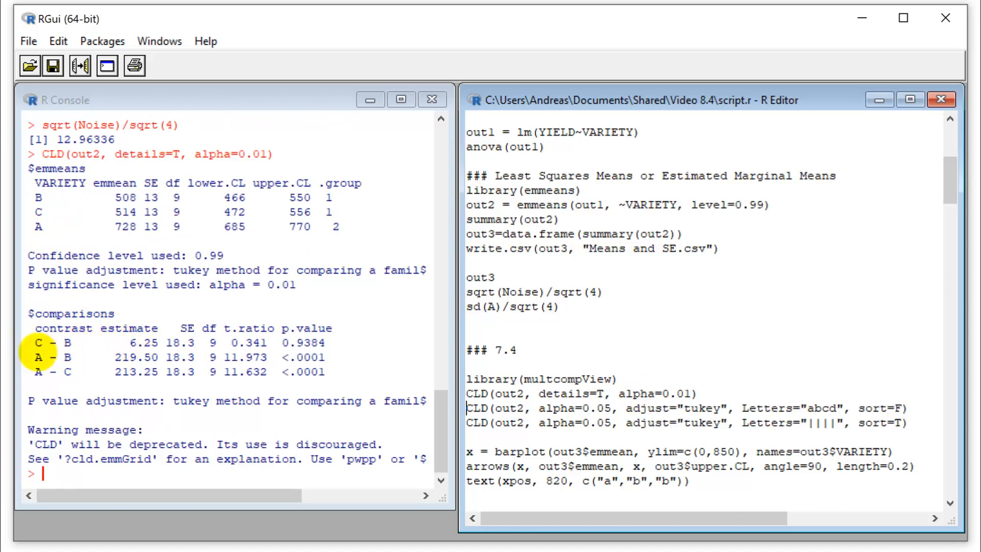
mouse_move(38, 365)
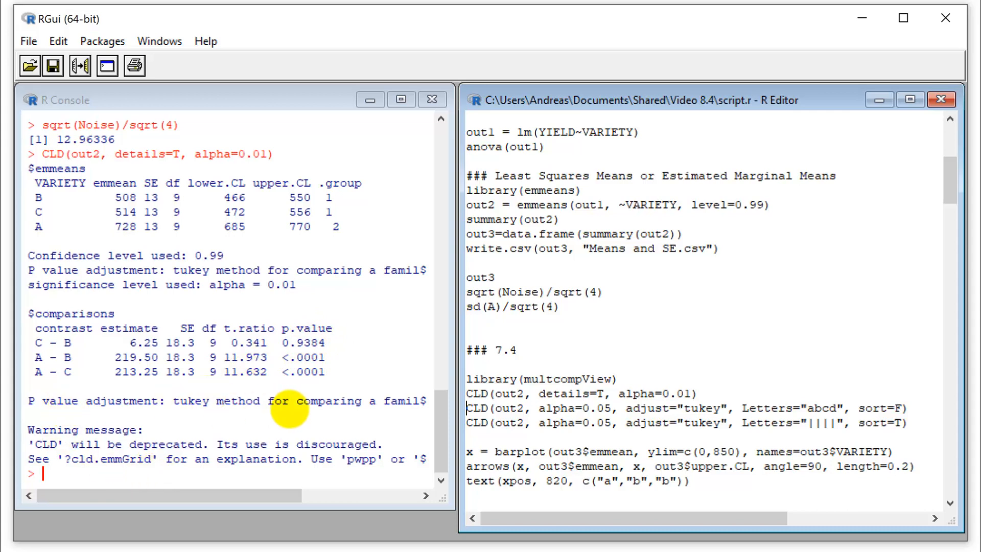
mouse_move(280, 406)
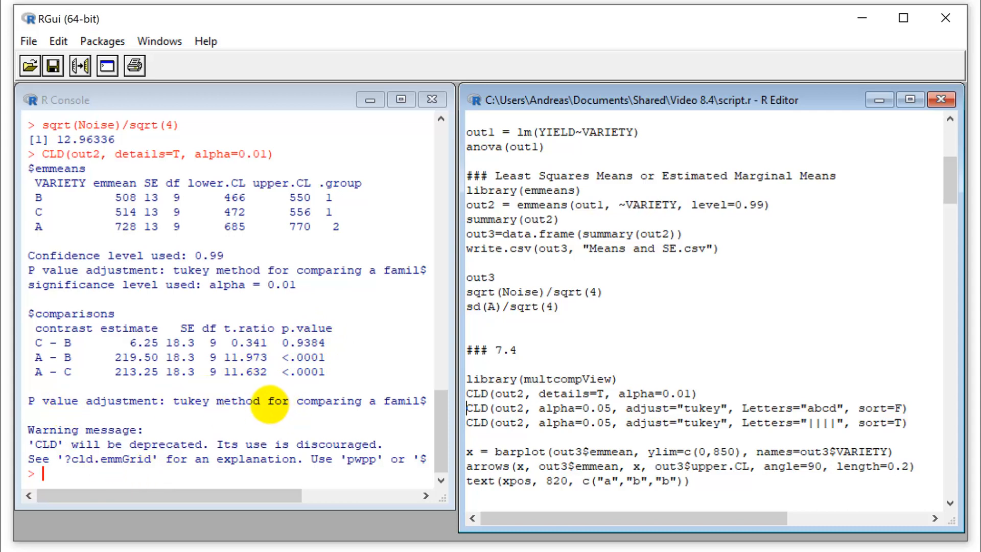
mouse_move(279, 319)
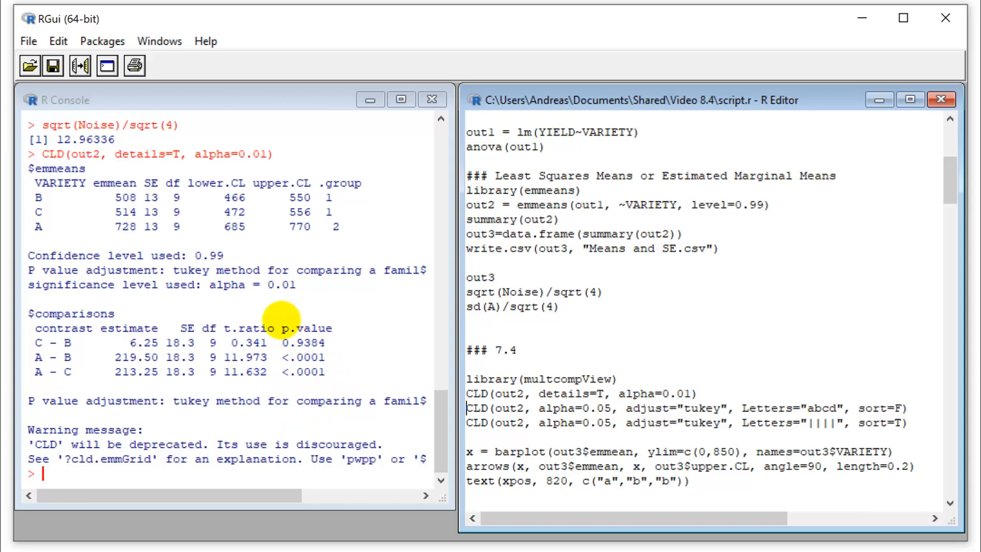
mouse_move(322, 225)
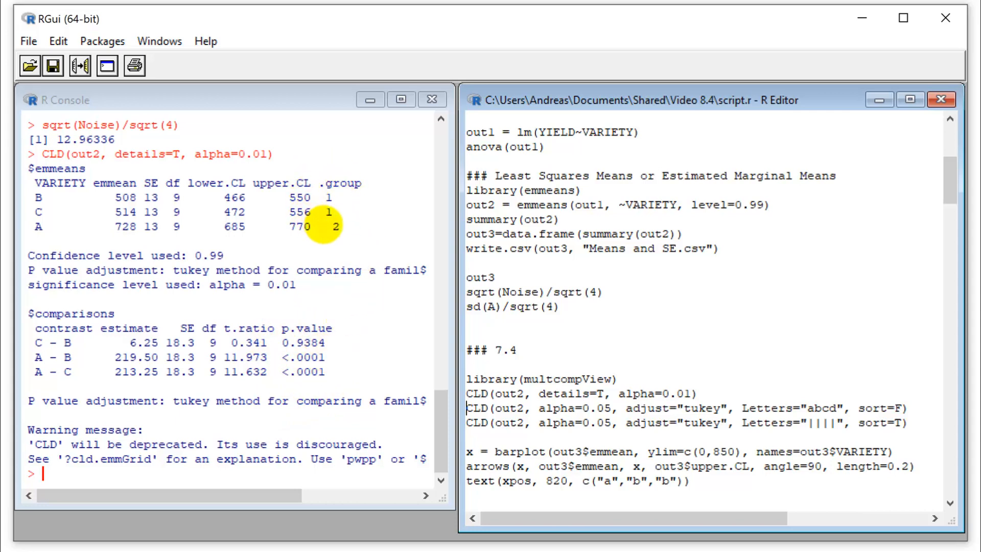
mouse_move(203, 200)
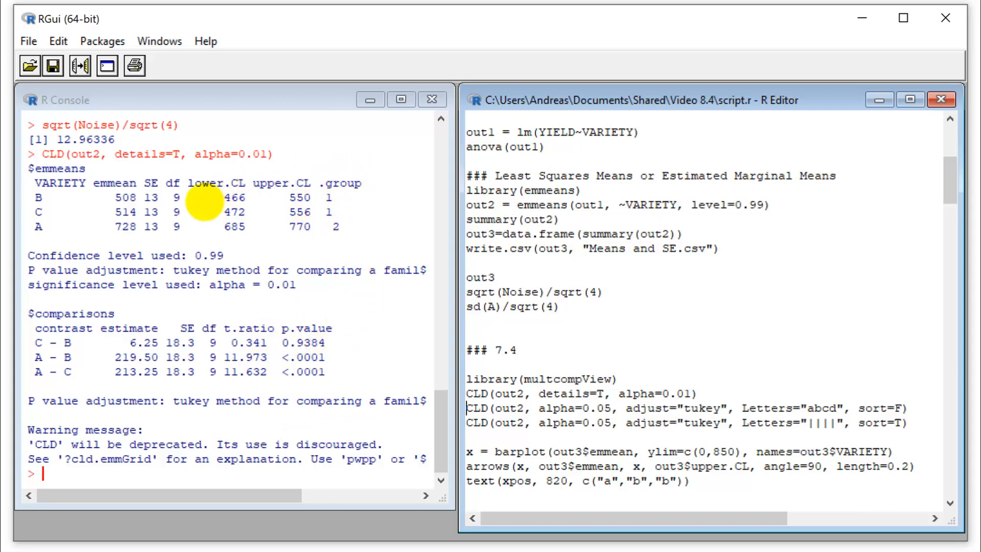
mouse_move(325, 177)
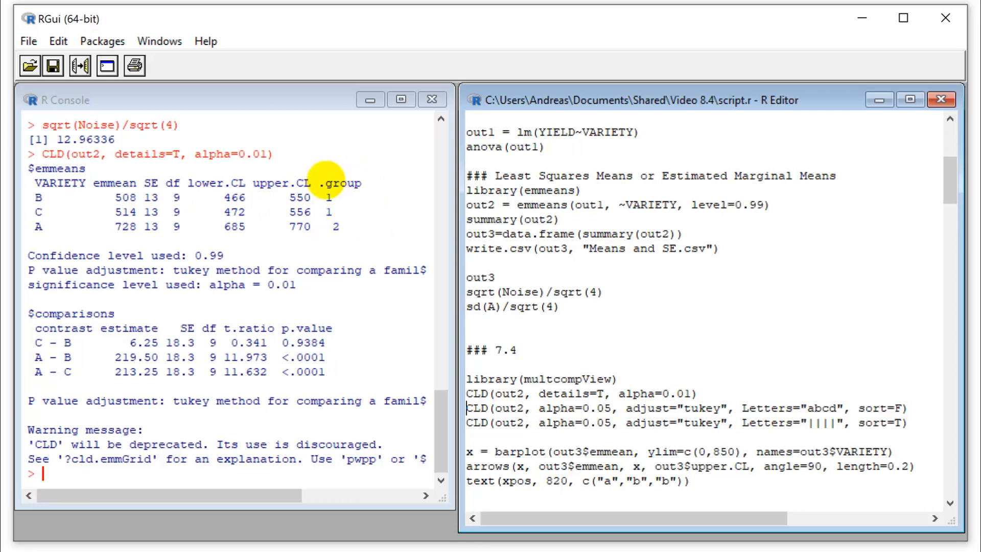
mouse_move(241, 153)
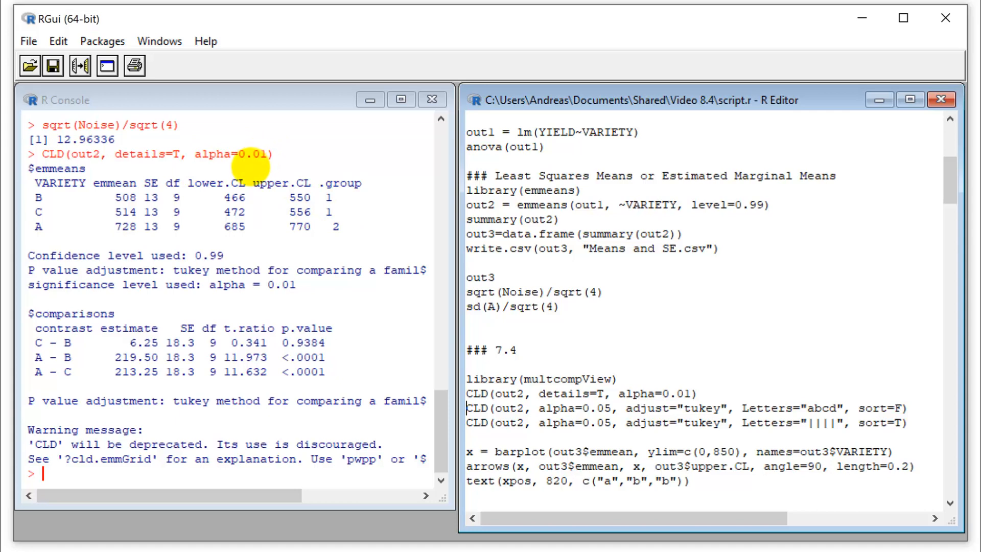
mouse_move(323, 216)
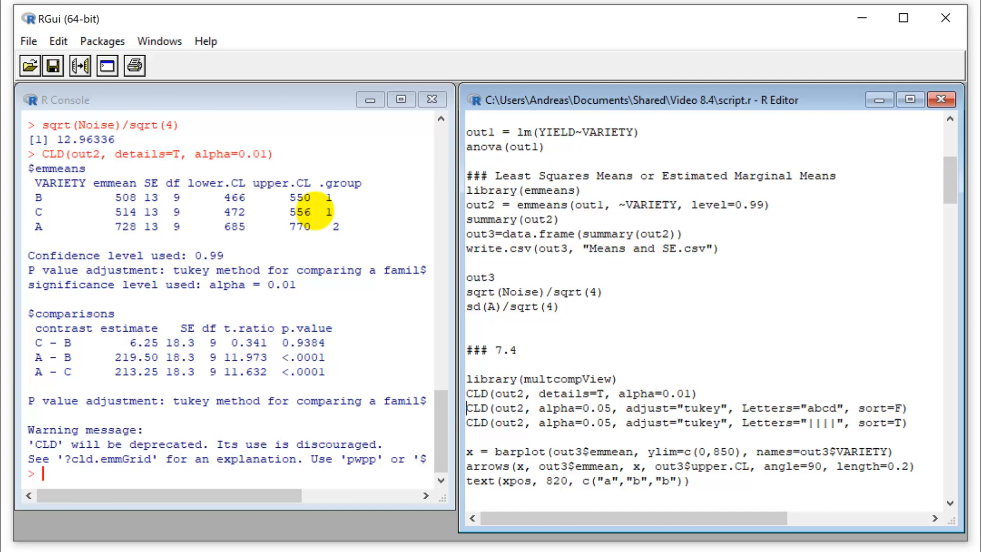
mouse_move(337, 228)
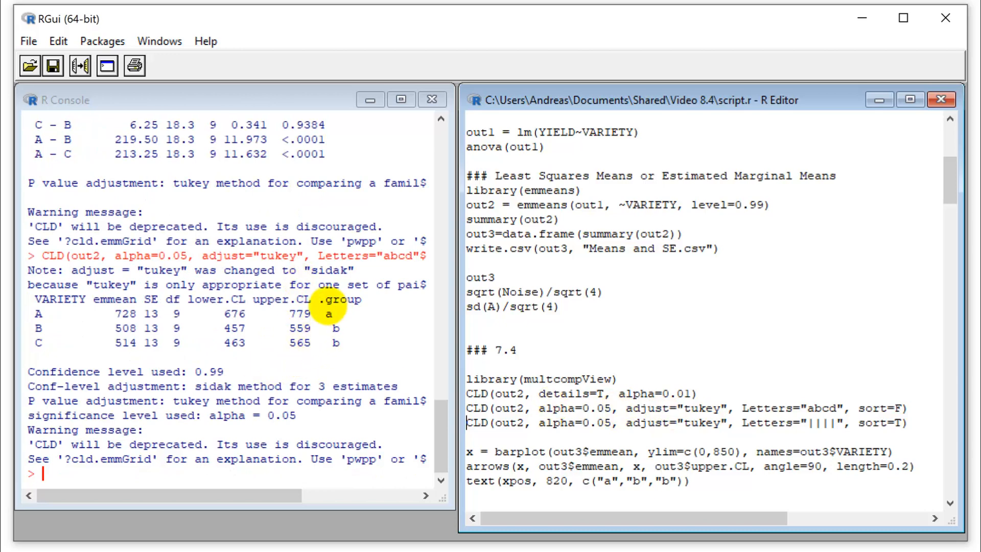
mouse_move(363, 340)
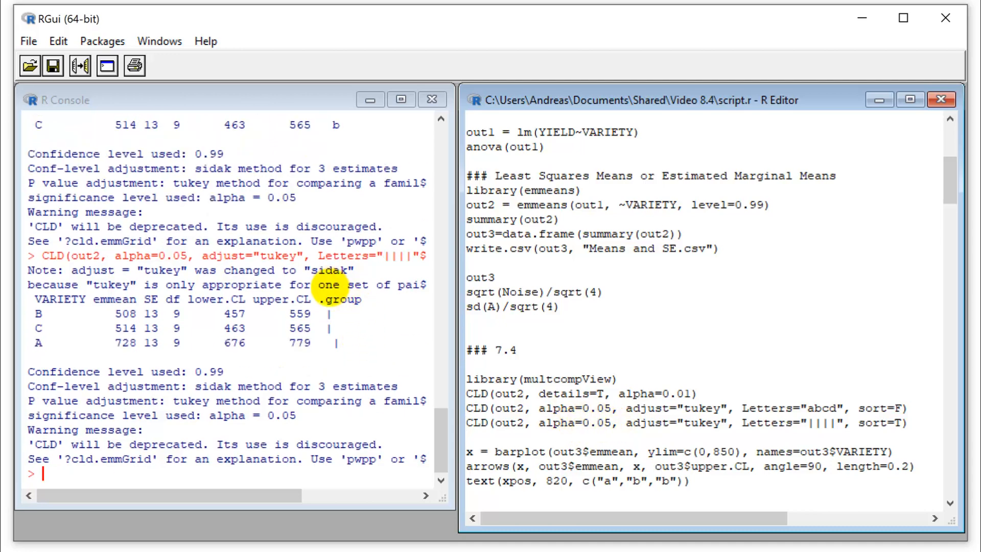
mouse_move(341, 335)
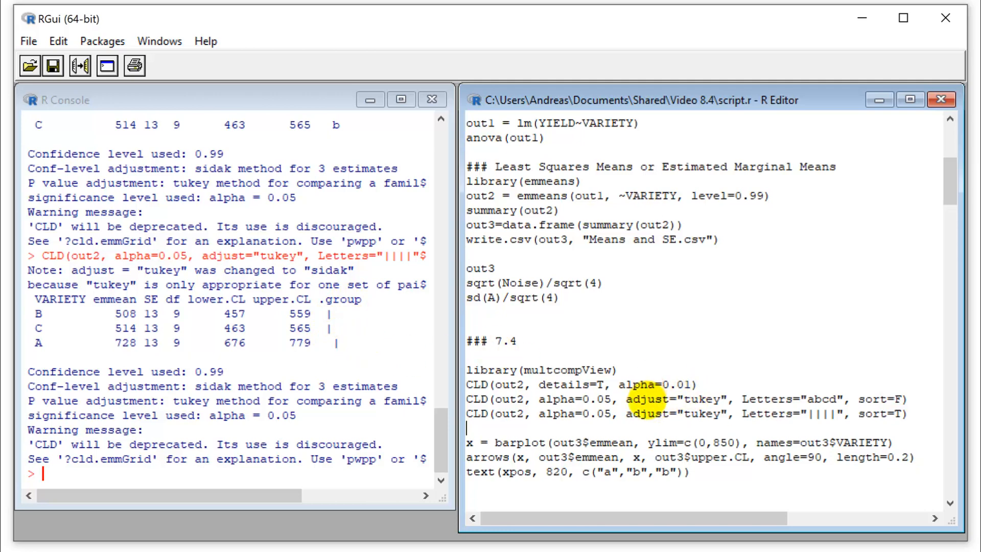
Plot the A, B and C bars with error bars and letters a, b, b at height 820
scroll(down, 3)
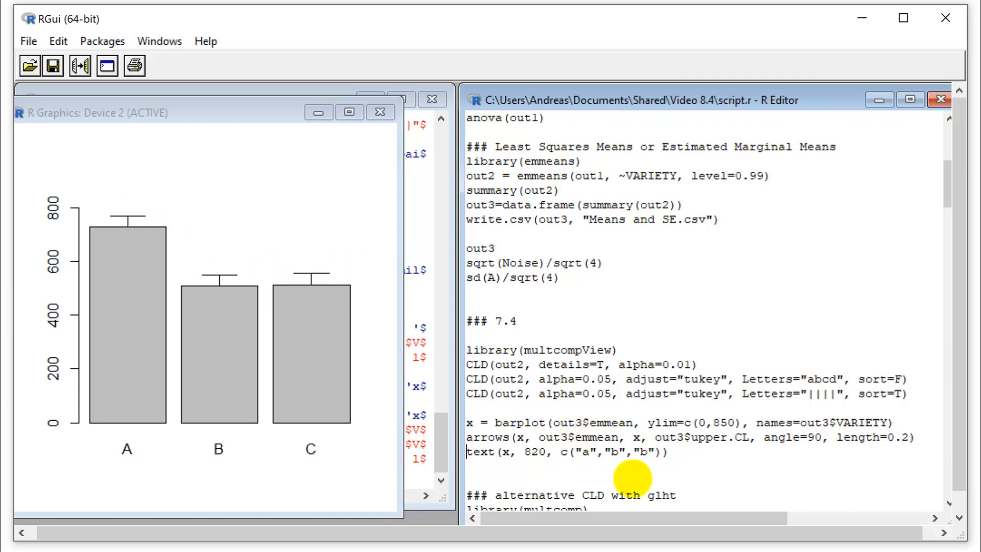
double_click(578, 437)
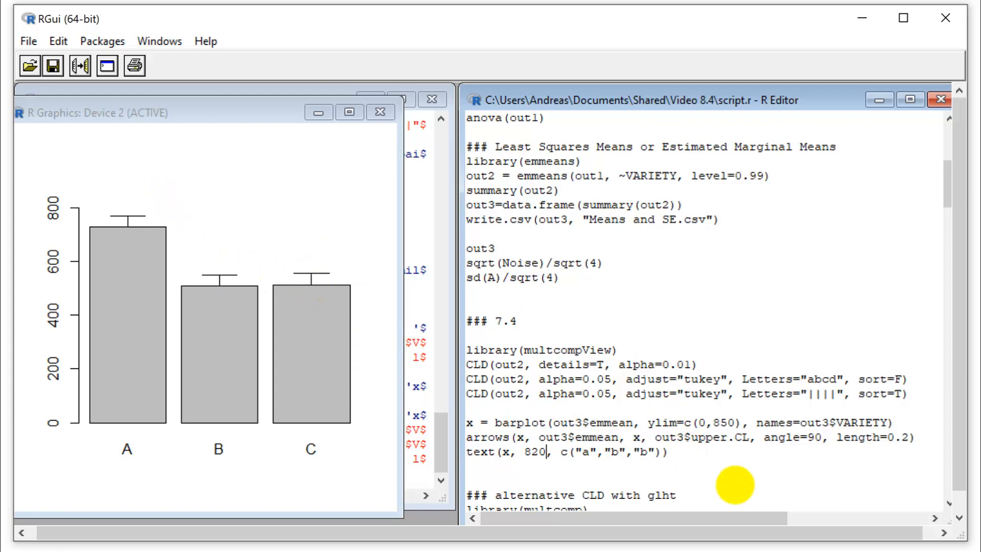
key(Return)
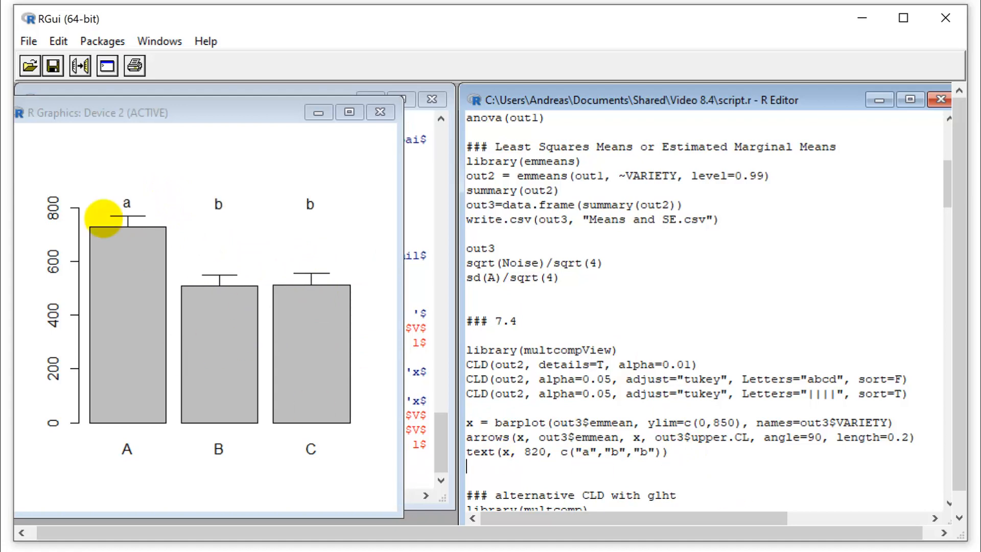
mouse_move(386, 240)
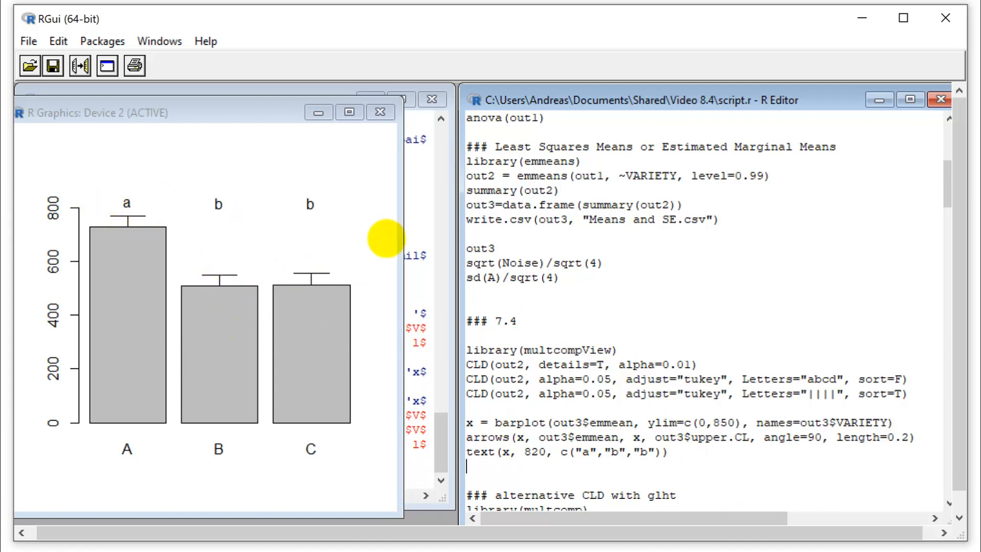
mouse_move(227, 245)
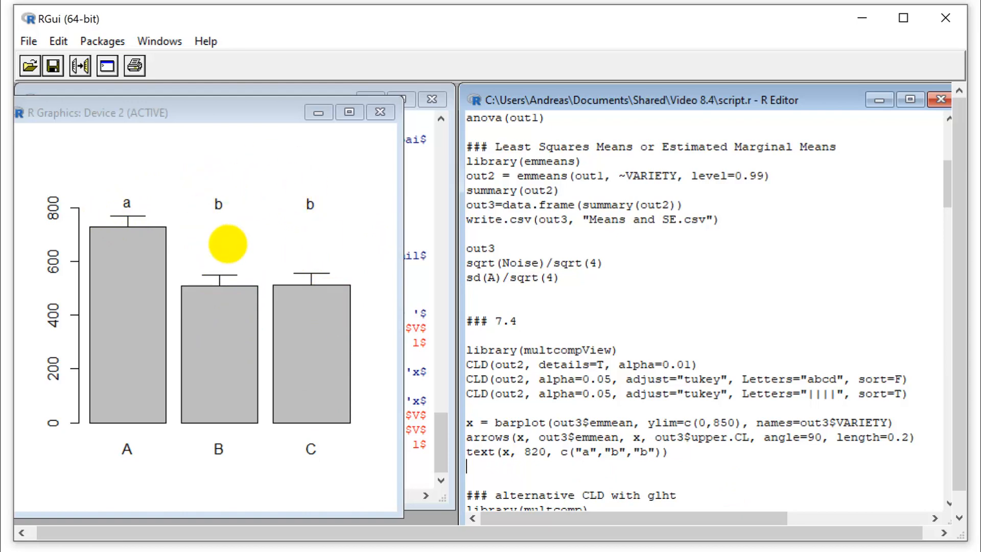